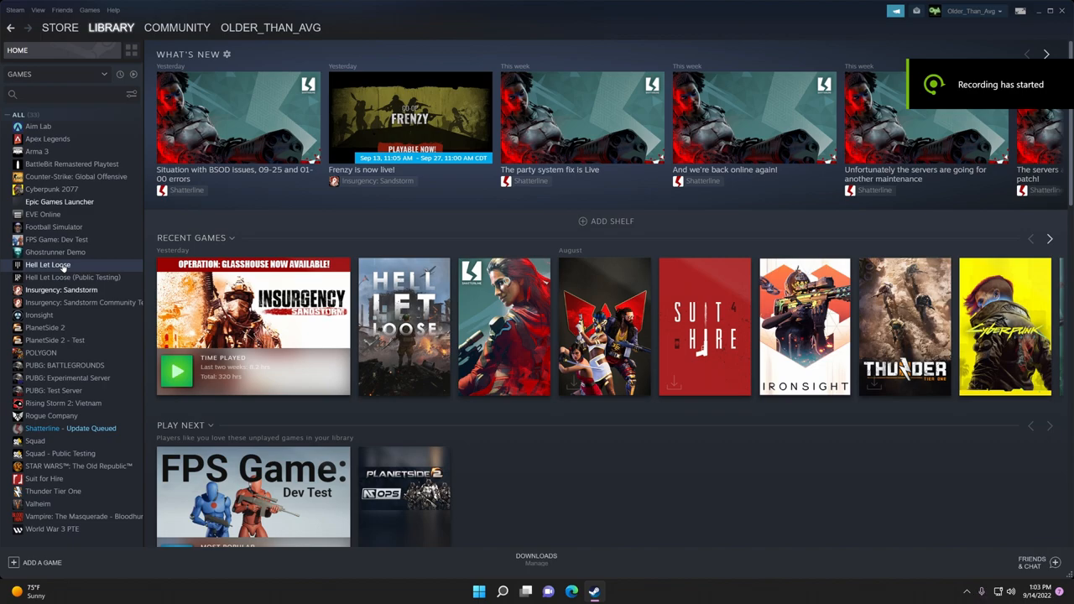
Bring up the context actions for Hell Let Loose in the library list
right_click(48, 264)
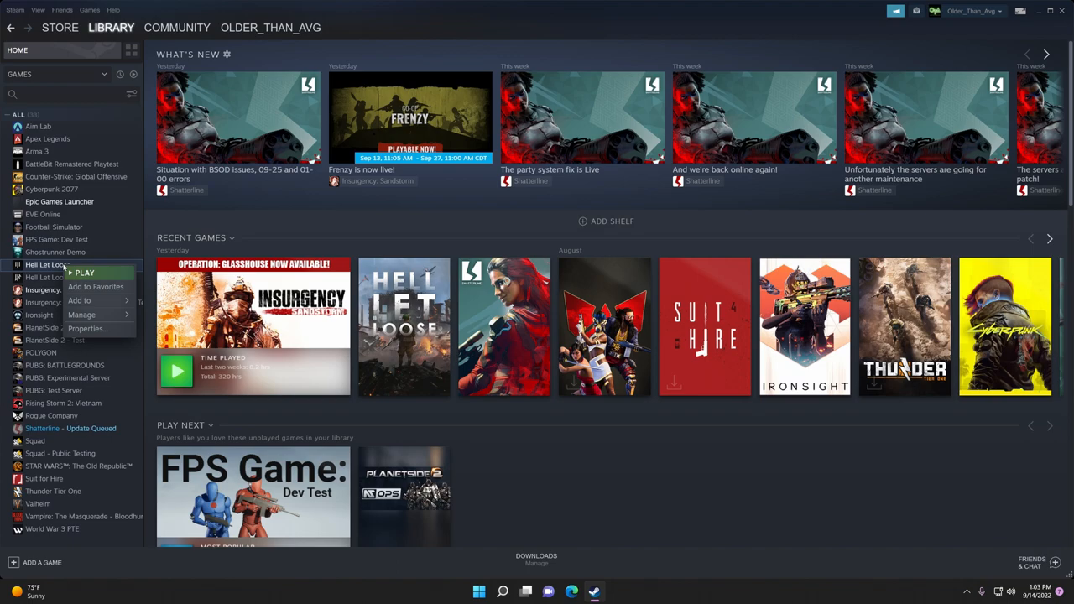
mouse_move(81, 314)
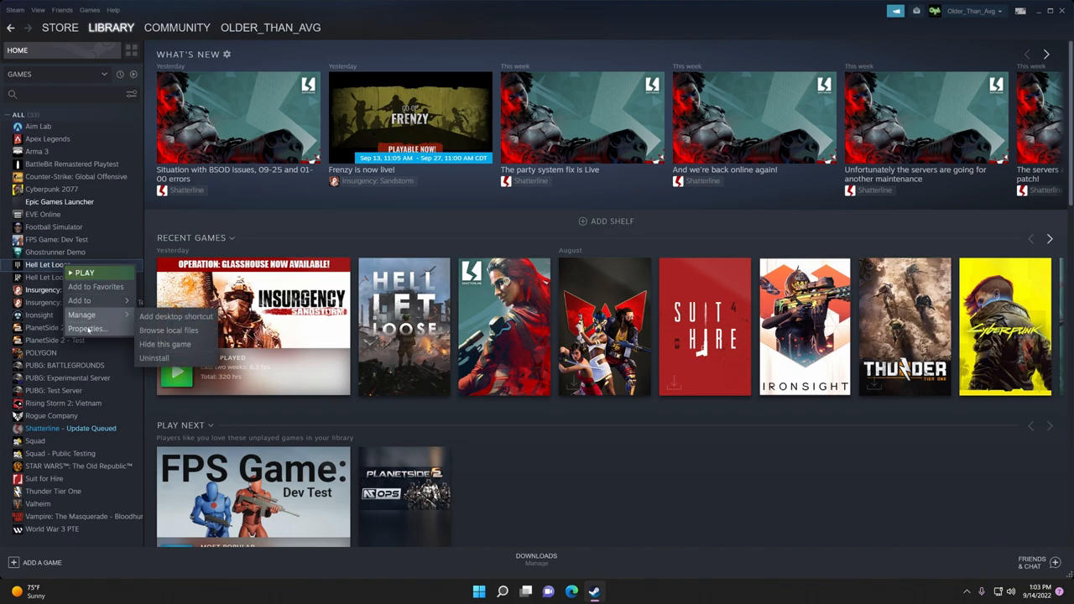
Enter launch options -USEALLAVAILABLECORES -DX12 -refresh 170 in Hell Let Loose's General properties
click(89, 328)
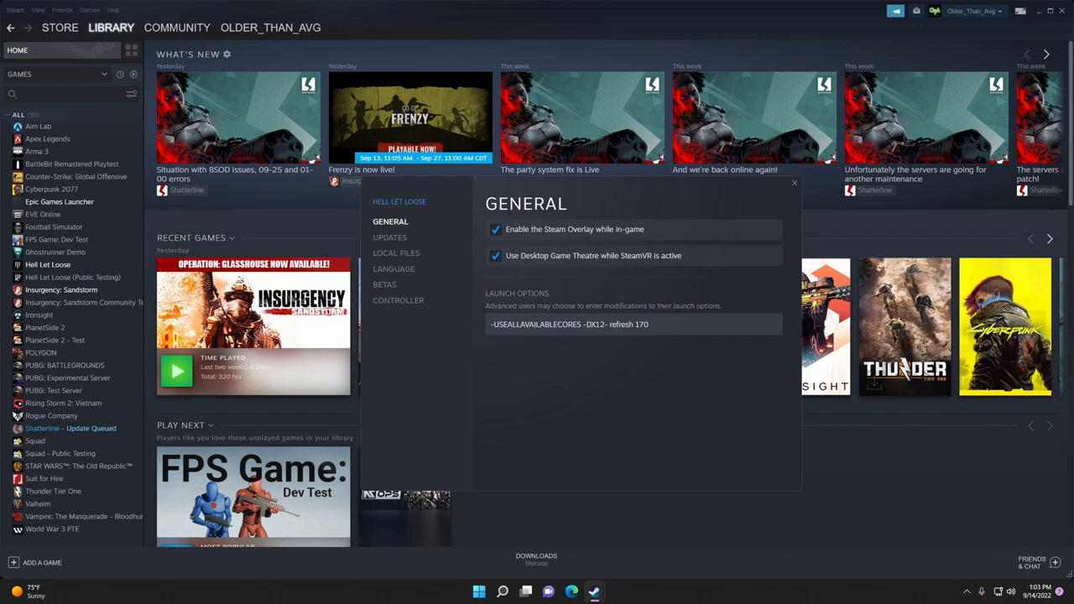
double_click(641, 324)
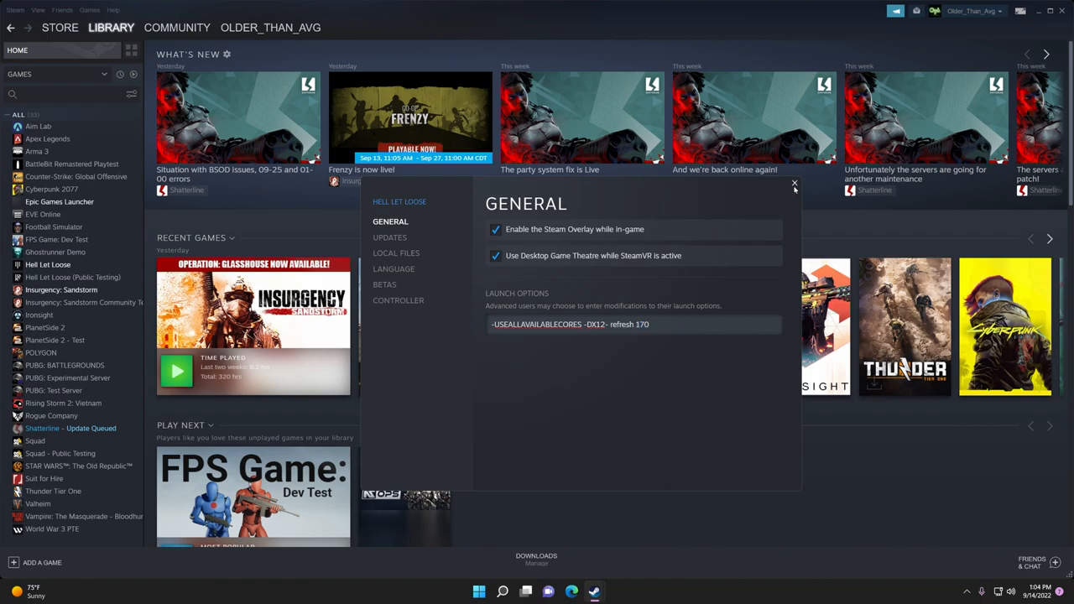
Close the properties, then switch the in-game Fullscreen Mode to windowed fullscreen
click(794, 183)
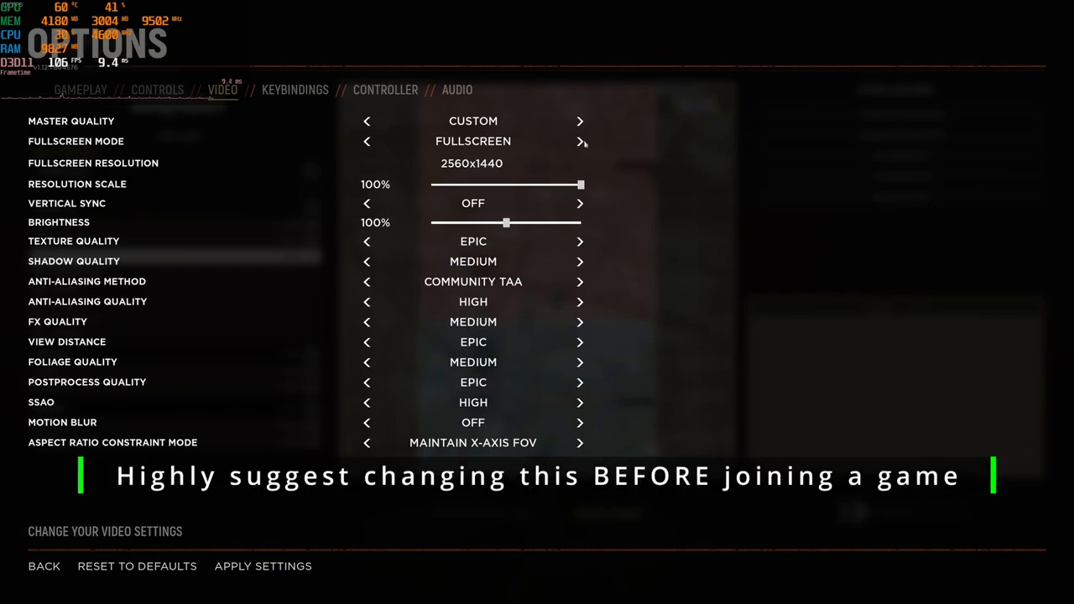
click(579, 141)
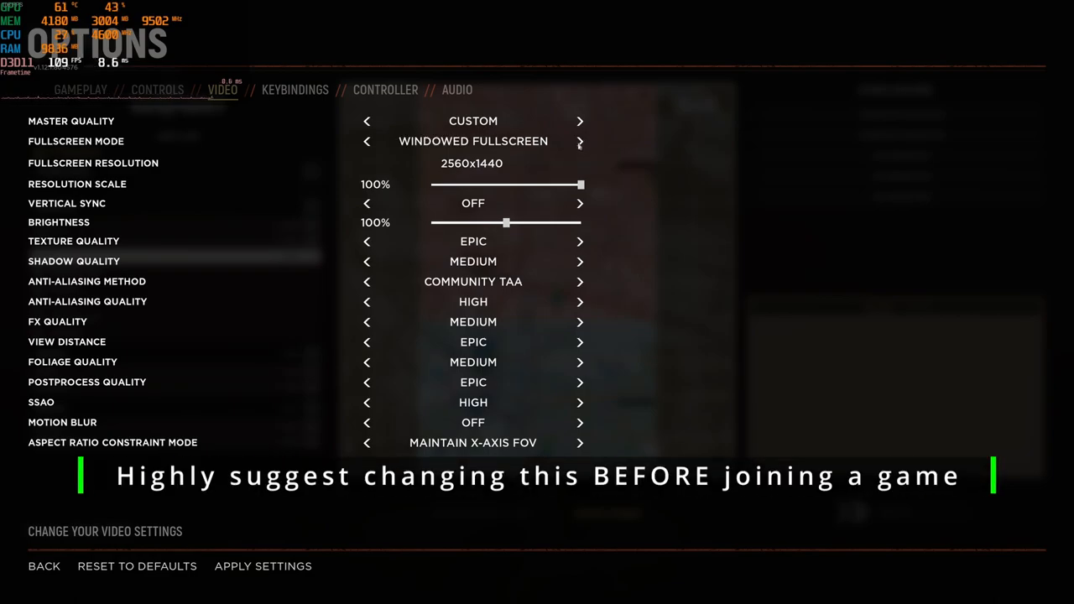